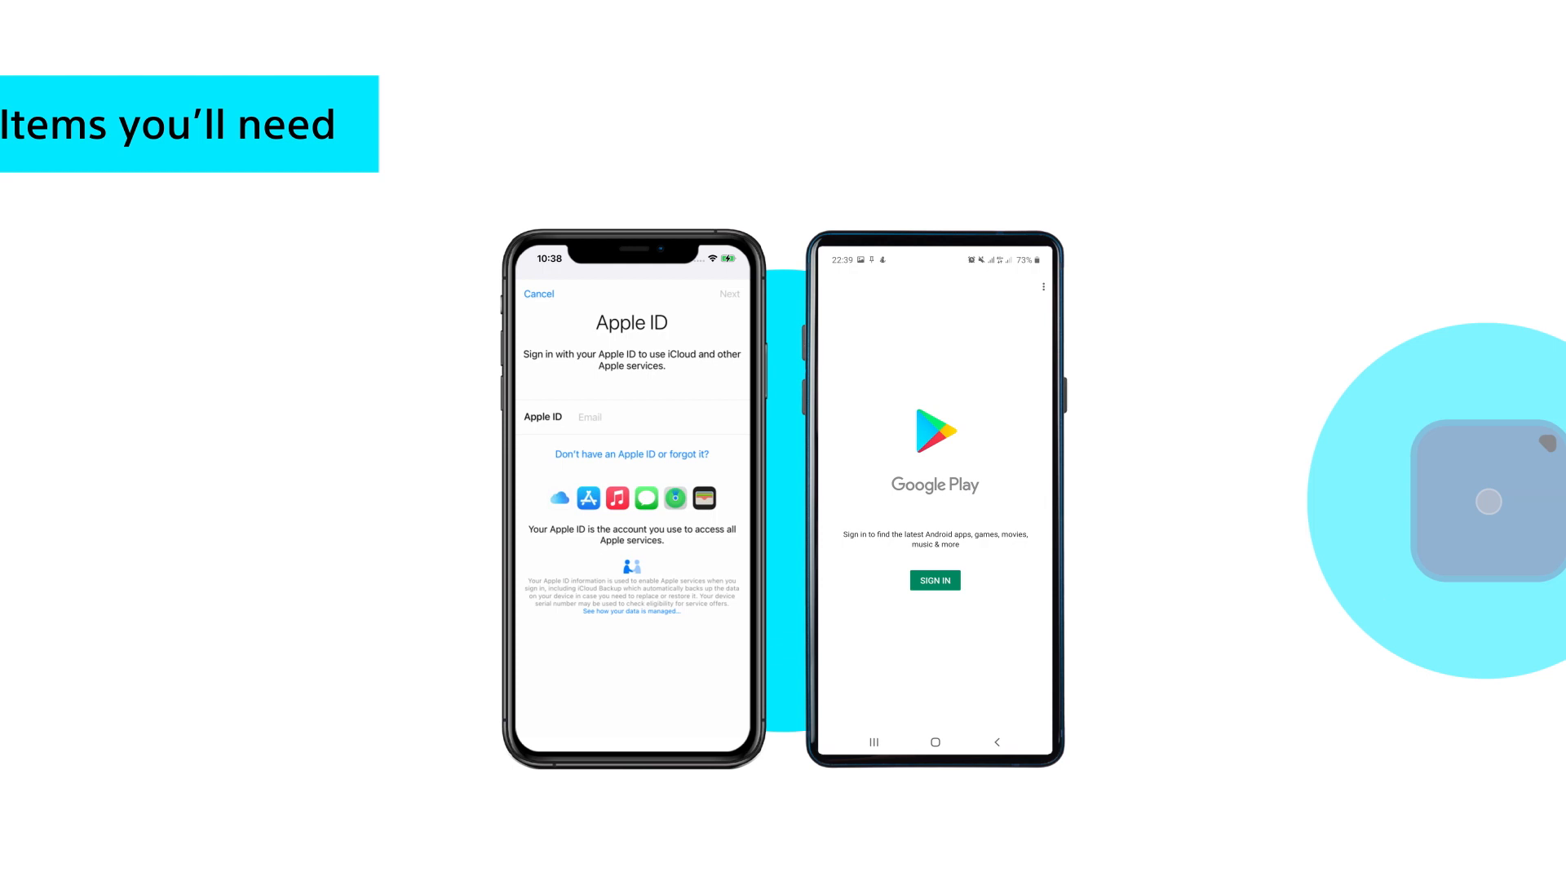
# Accept the Privacy Policy and License Terms of Use via the Agree to Continue dialog.
pyautogui.press('Right')
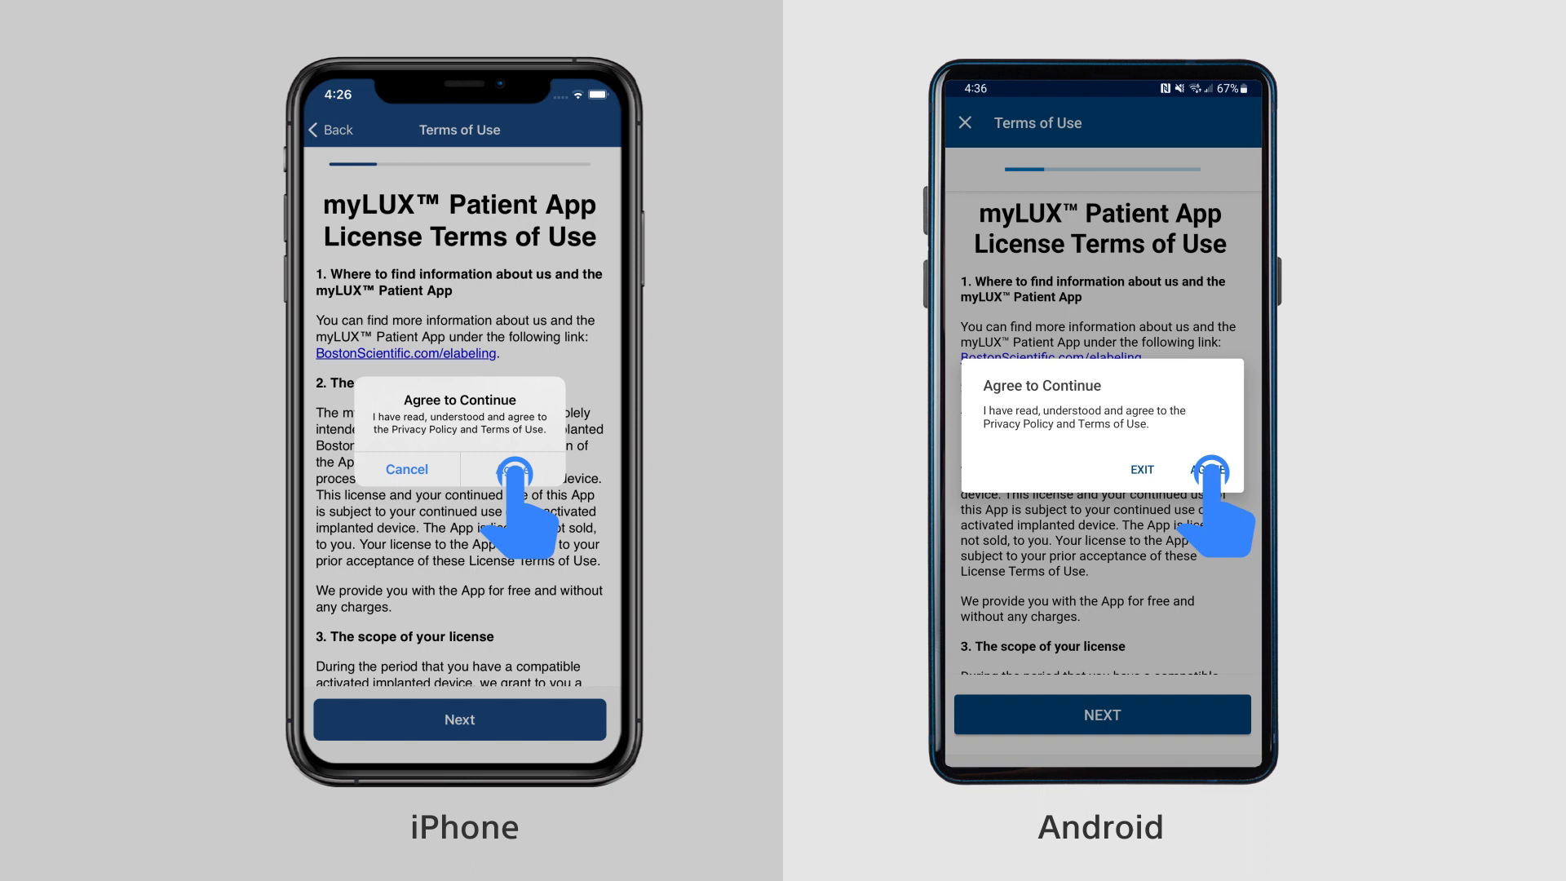
pyautogui.click(512, 470)
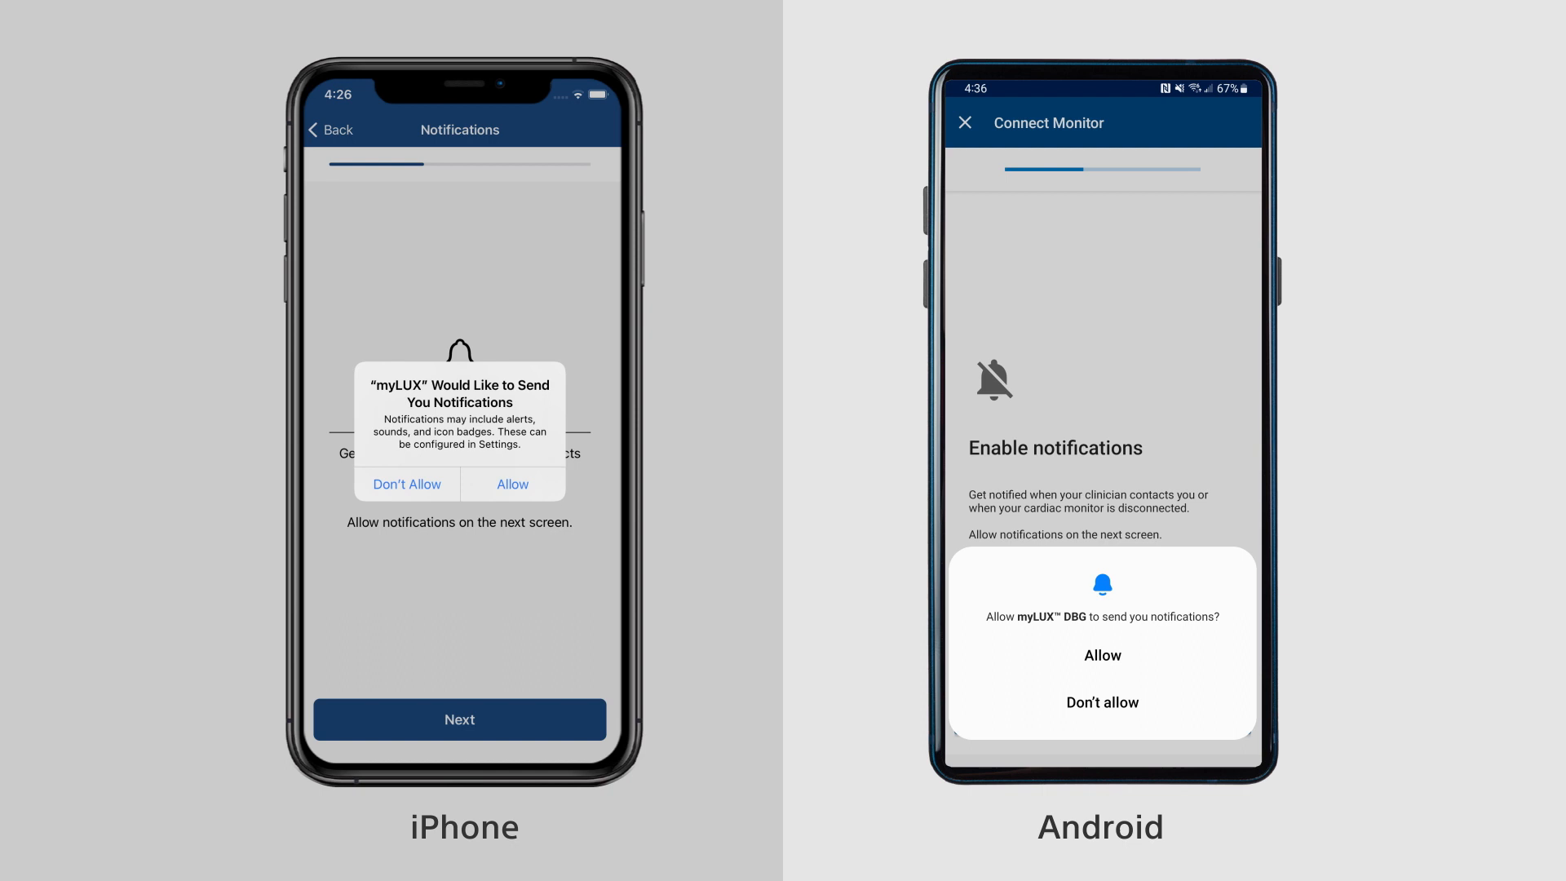
# Allow myLUX to send notifications in the system permission prompt.
pyautogui.click(512, 482)
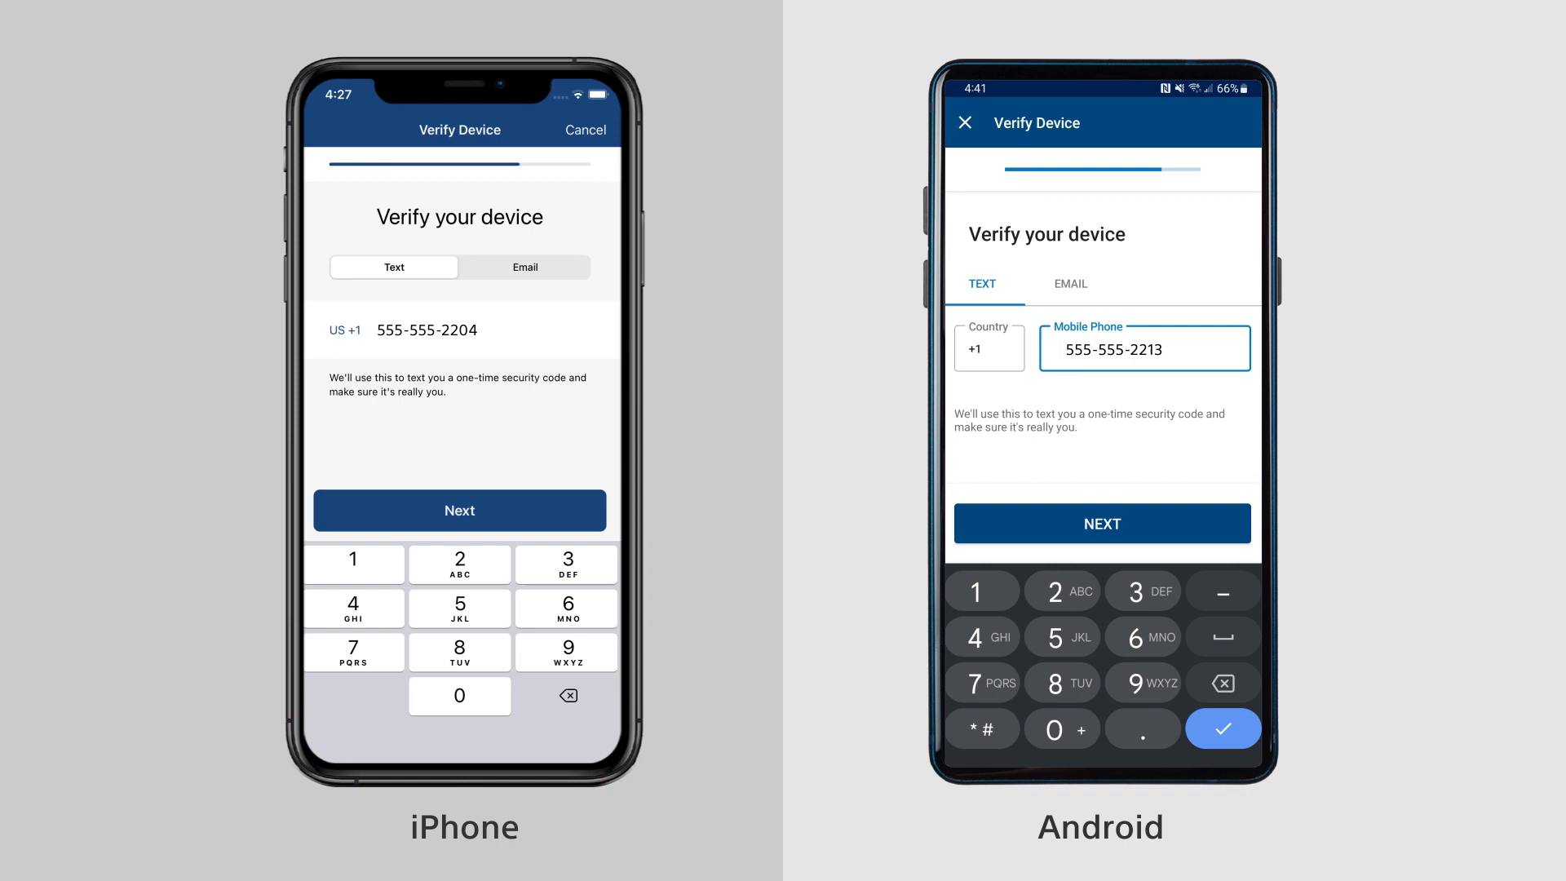
# Submit the mobile number by Text to reach the Enter security code screen.
pyautogui.click(460, 510)
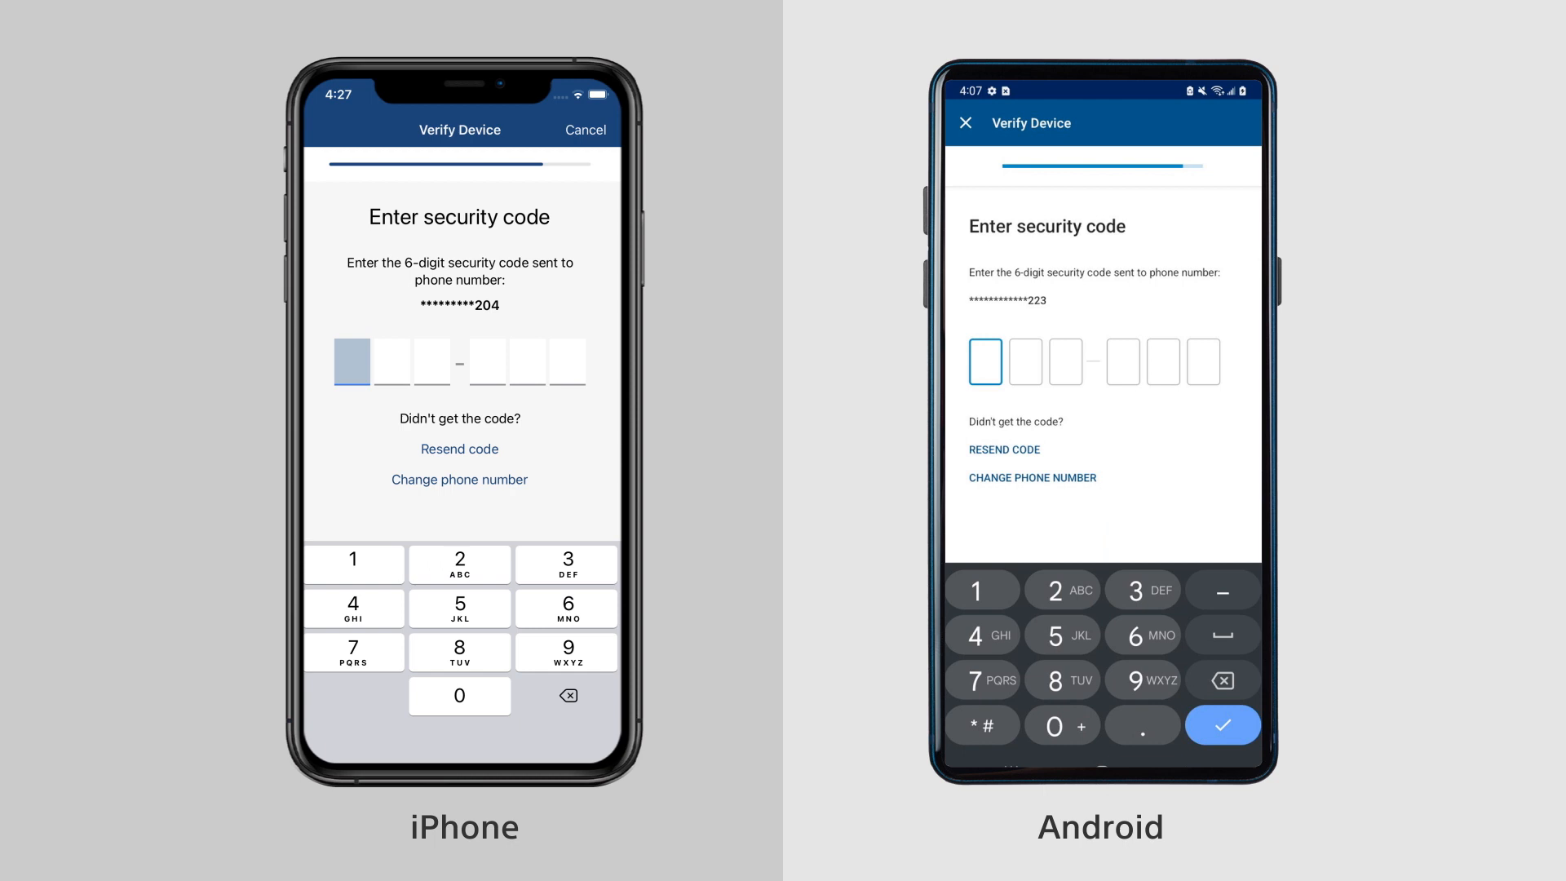